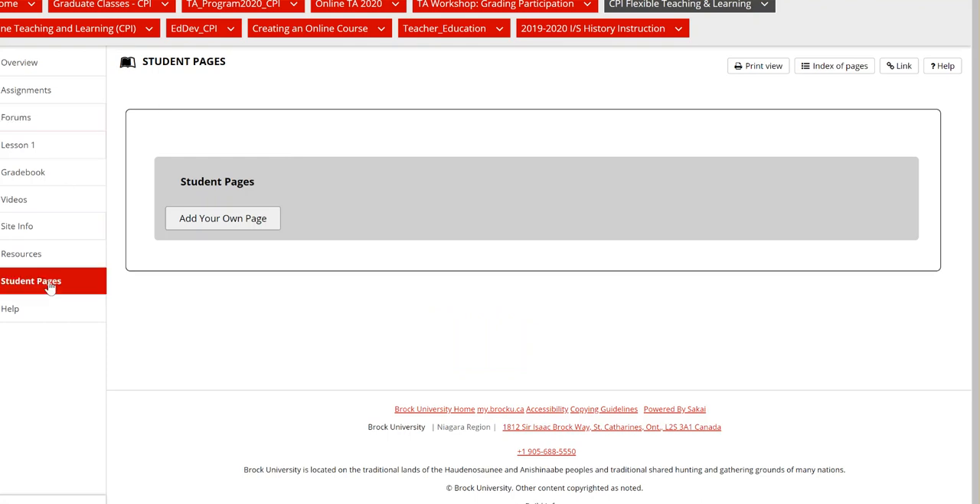
mouse_move(32, 281)
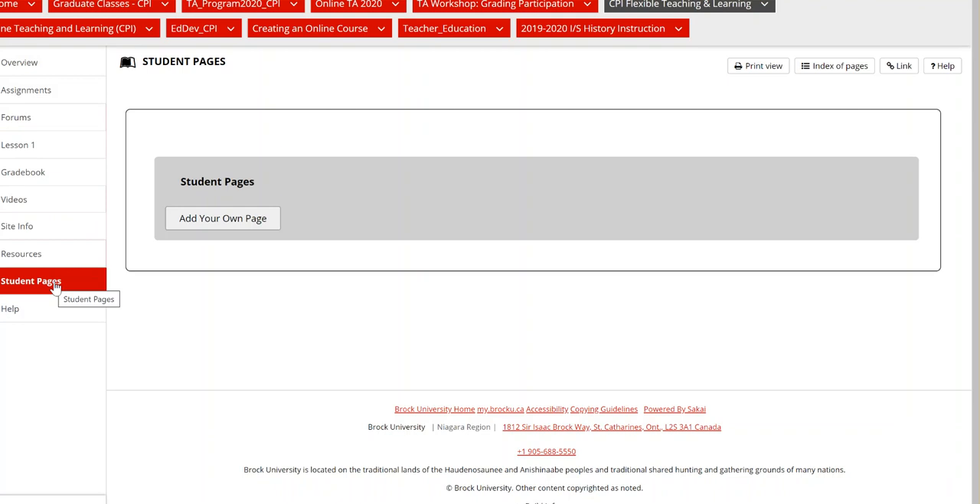
mouse_move(197, 284)
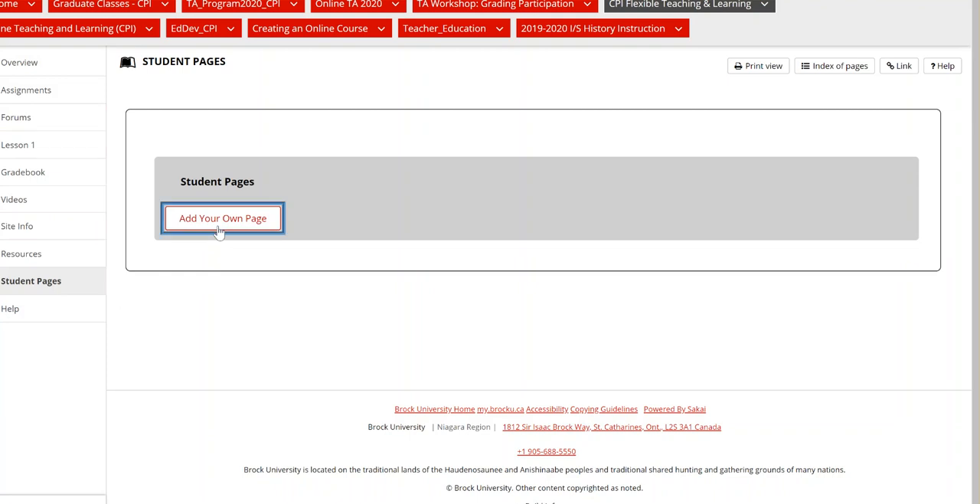
Create a new personal page under Student Pages, opening on its getting-started guidance
click(223, 219)
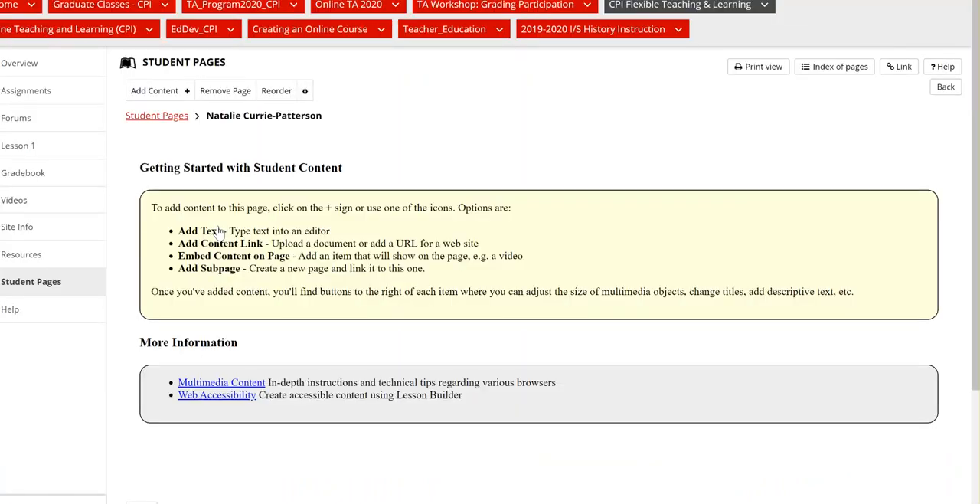
mouse_move(322, 305)
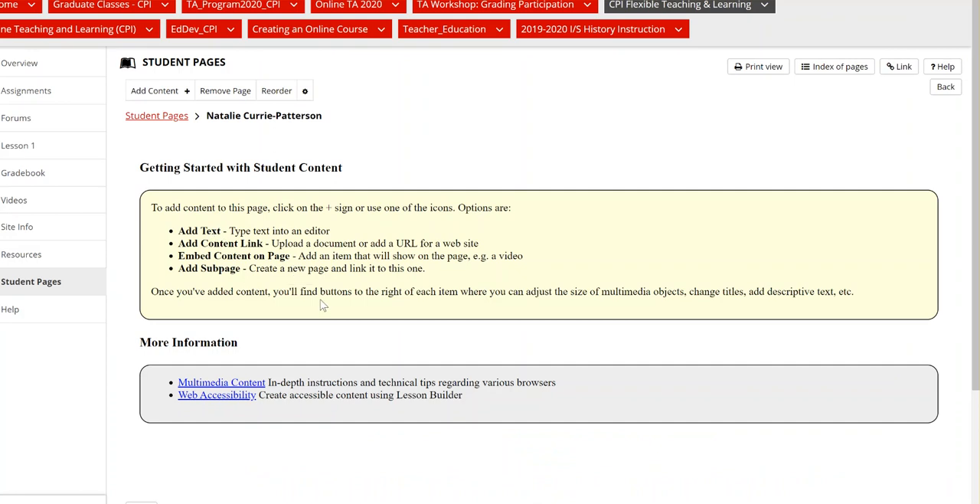
mouse_move(322, 304)
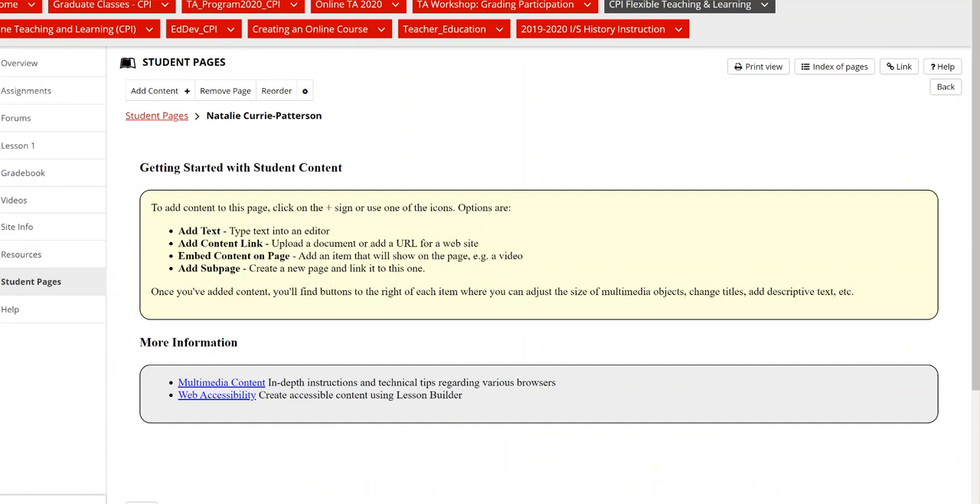
mouse_move(412, 190)
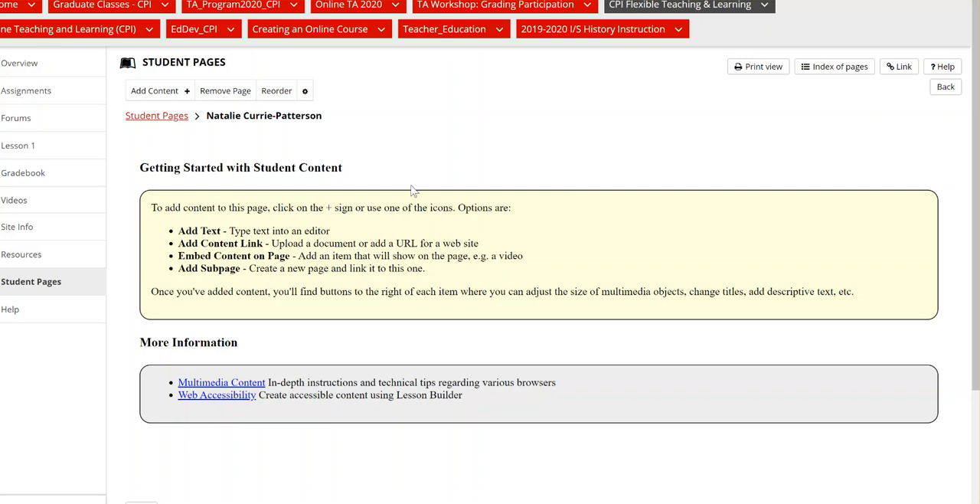
mouse_move(153, 91)
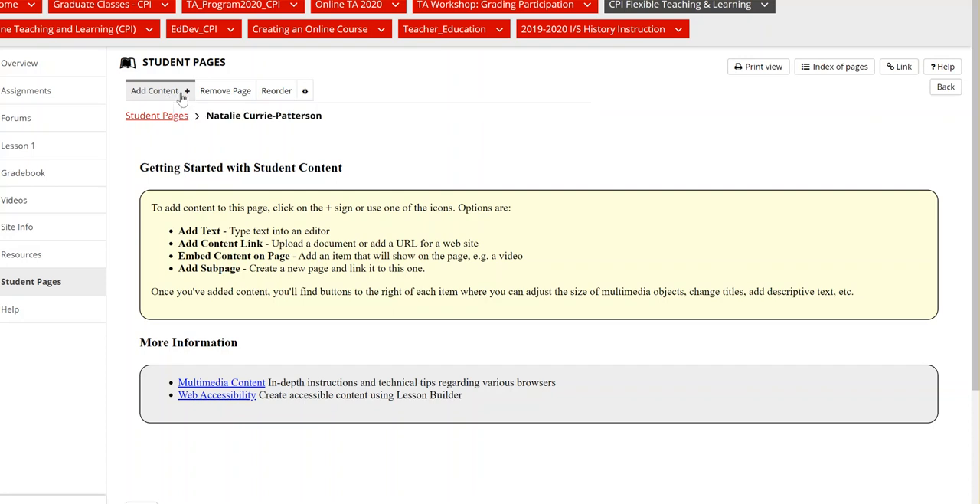
Show the Add Content menu listing text, embedded content, links and subpages
click(154, 90)
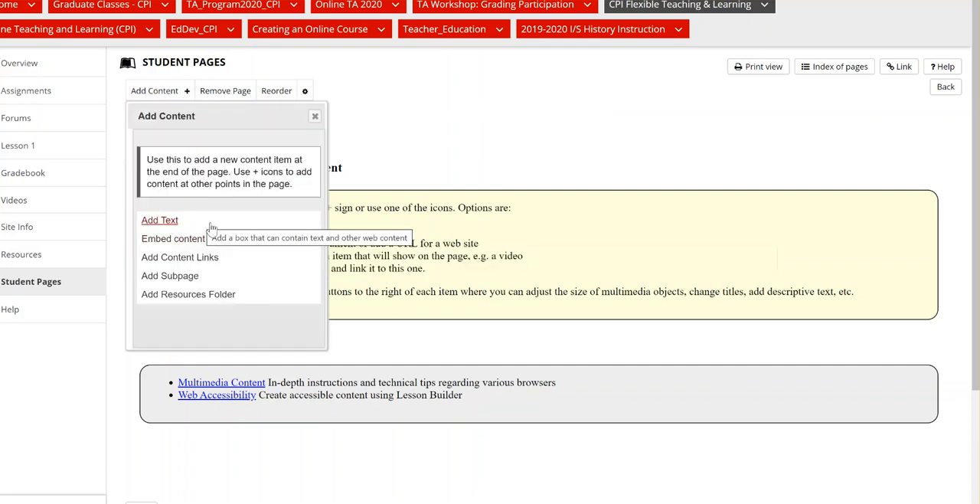
mouse_move(229, 268)
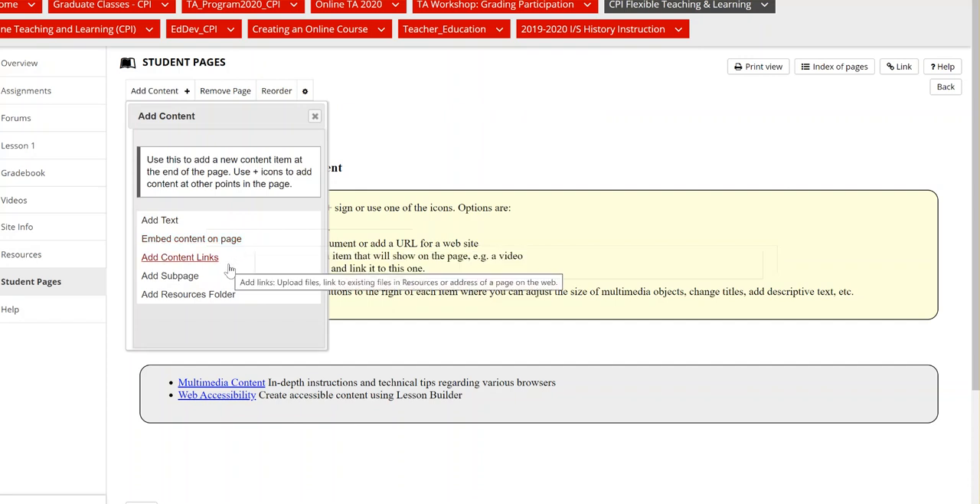
mouse_move(170, 276)
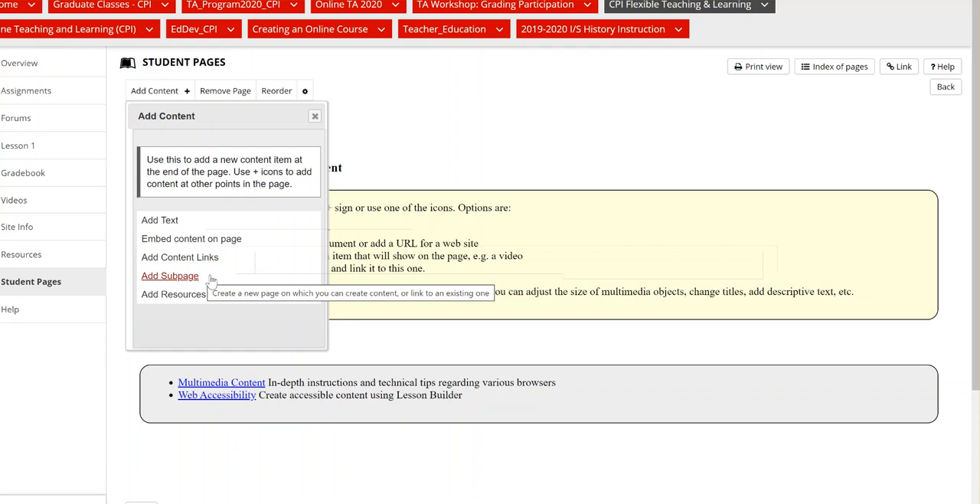
mouse_move(227, 284)
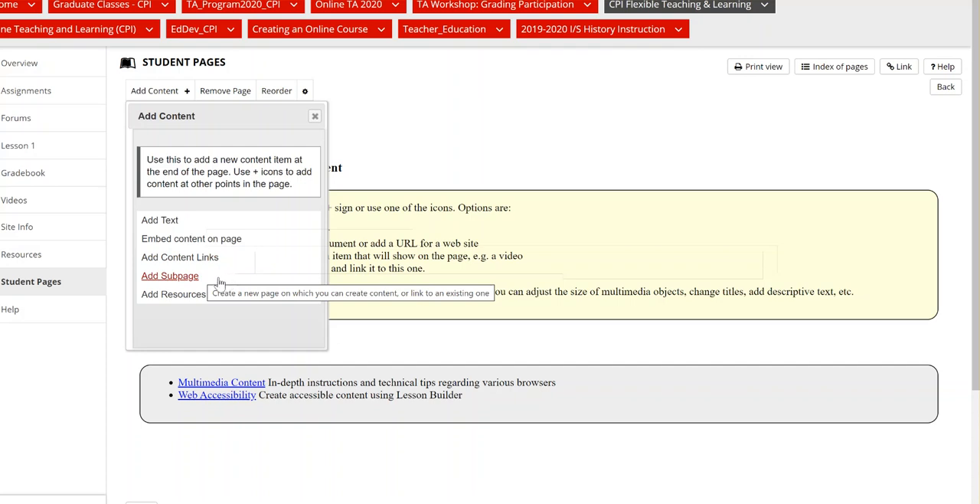
mouse_move(159, 222)
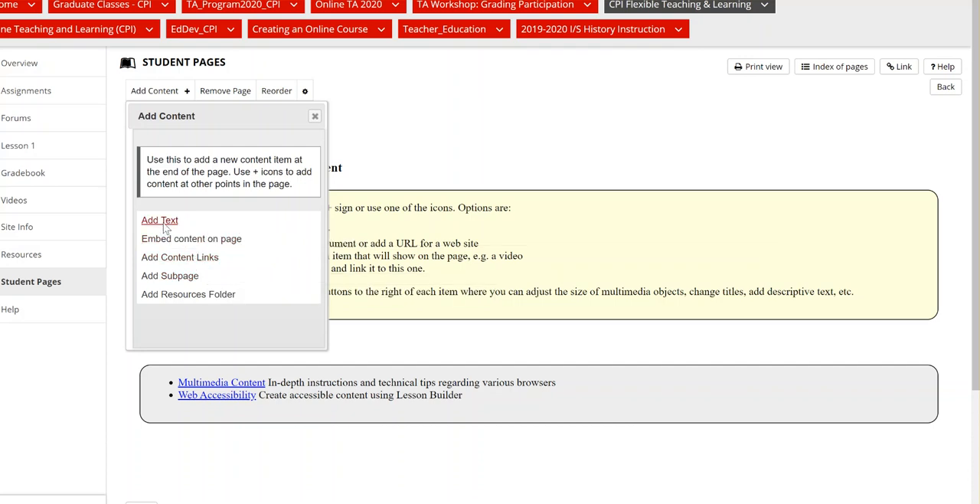
Add a Heading 1 text block with the 'I am excited to be here!' greeting and a smiley
click(160, 221)
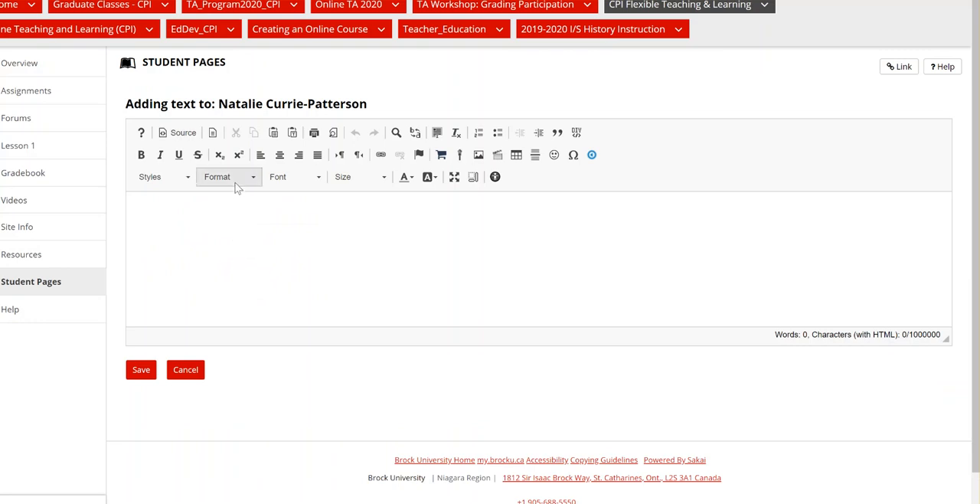
click(227, 177)
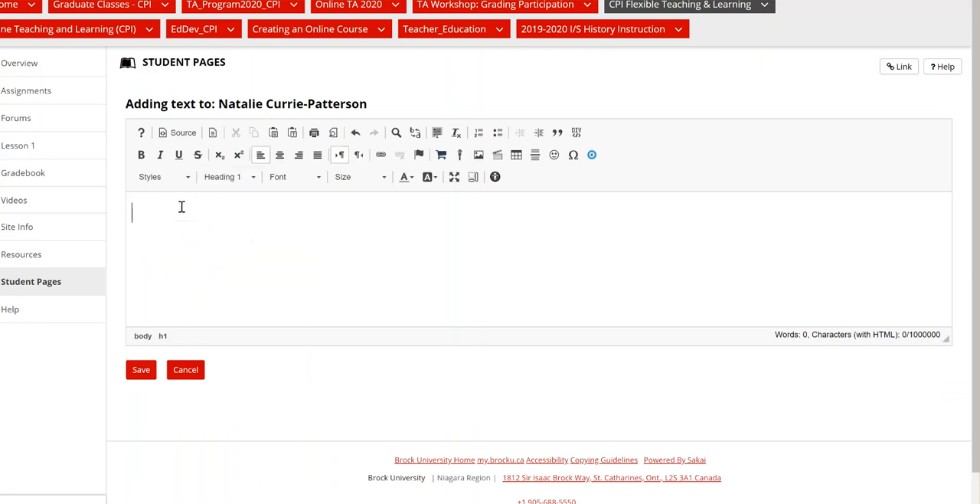
text(Hello)
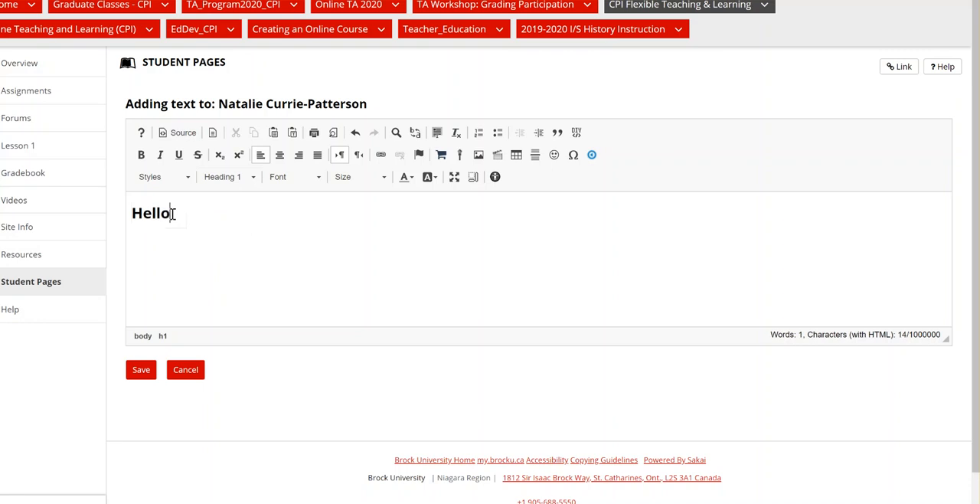
text(My name is Natalie and)
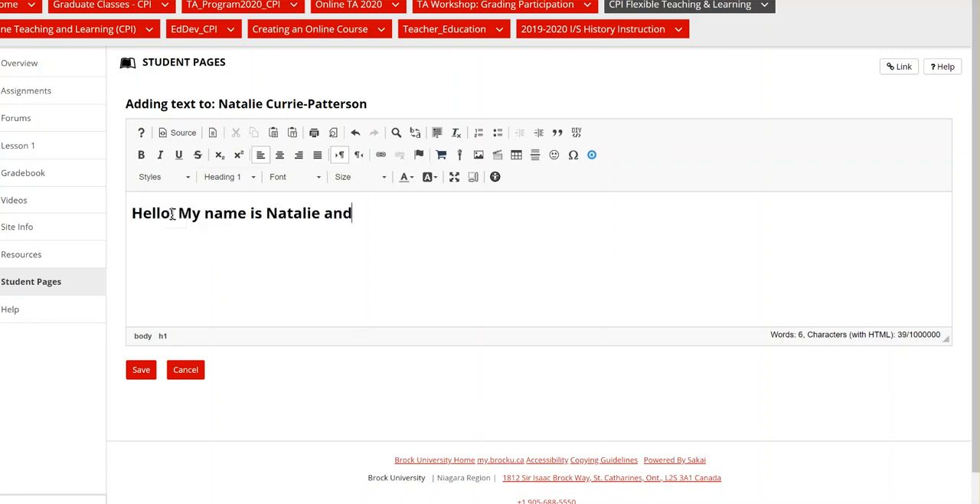
text(I am excited)
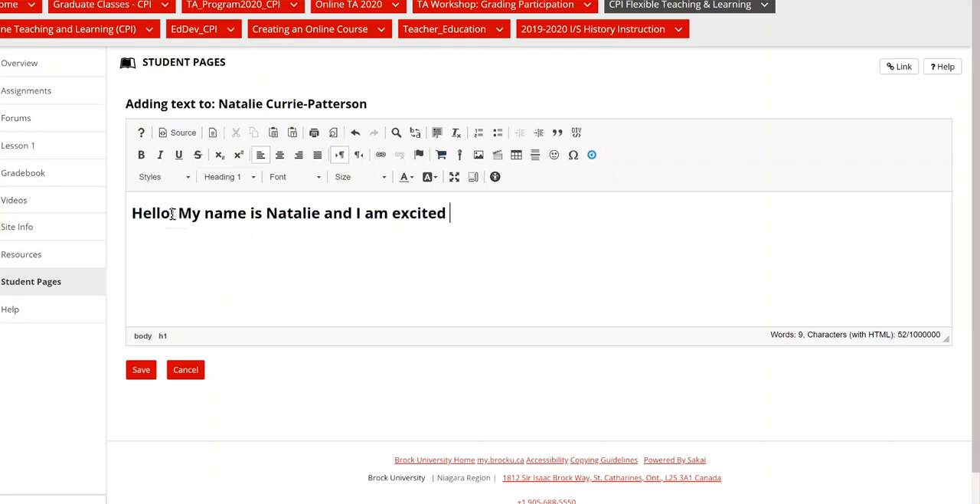
text(to be here!)
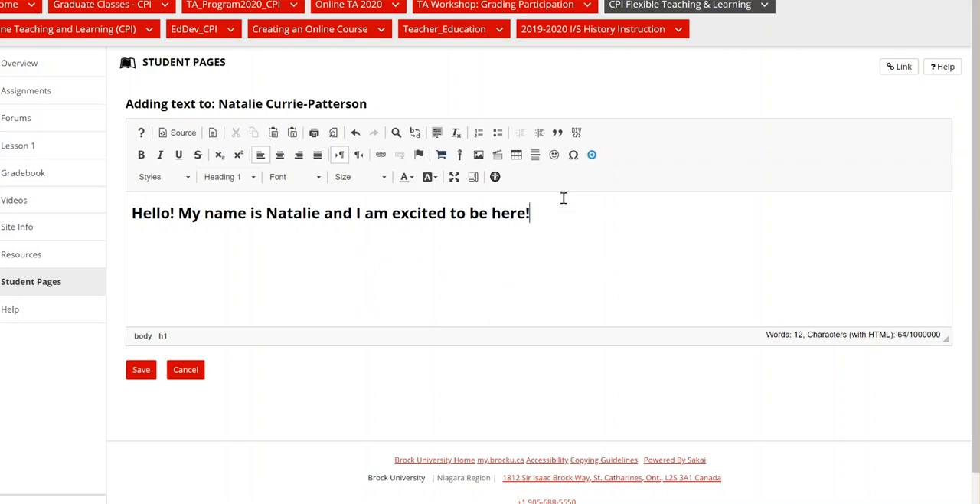
click(554, 154)
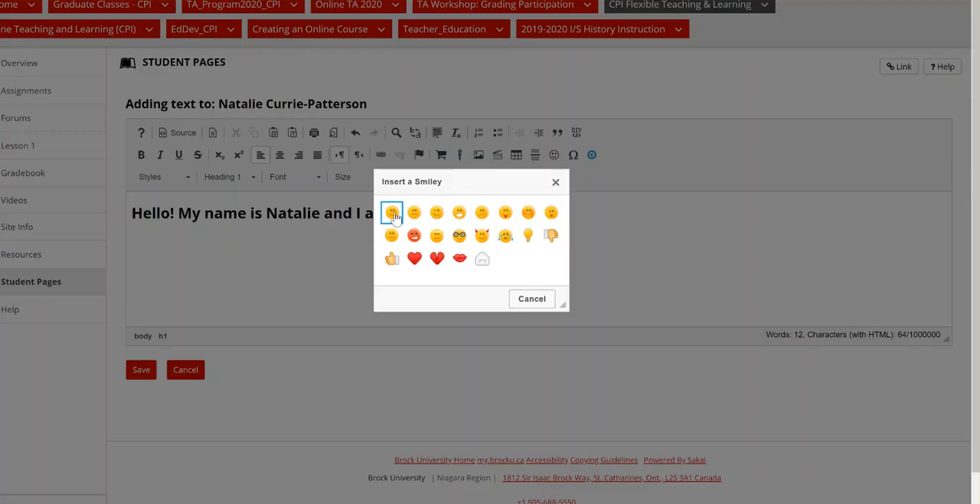
click(391, 212)
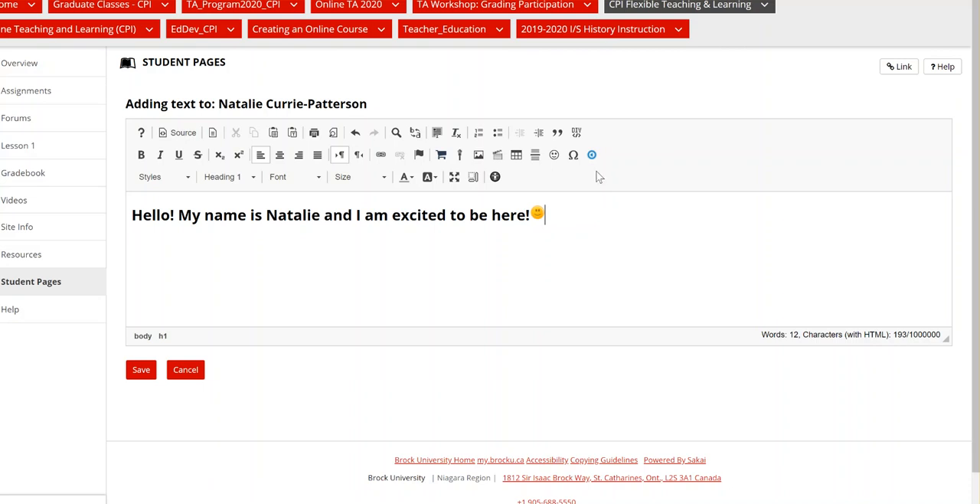
mouse_move(591, 155)
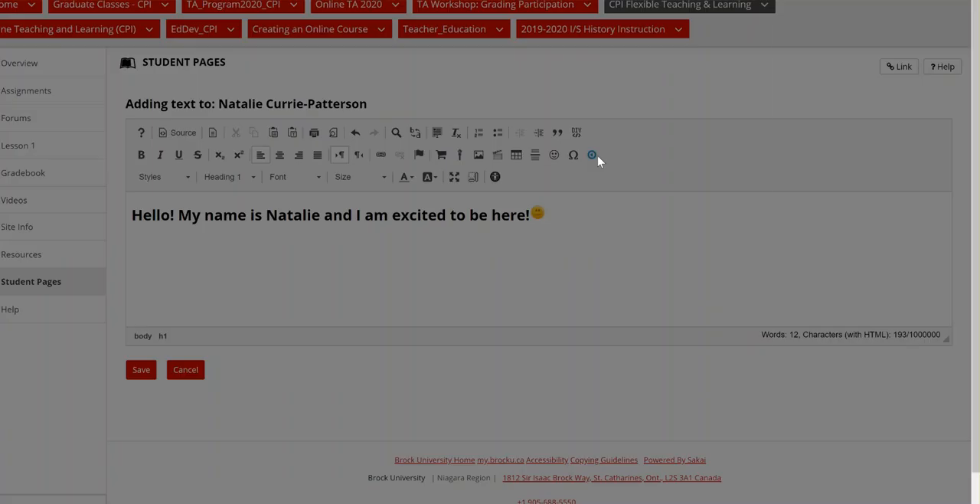
Embed 20200603_095232.mp4 from My Echo360 Home into the greeting and save the item
click(592, 155)
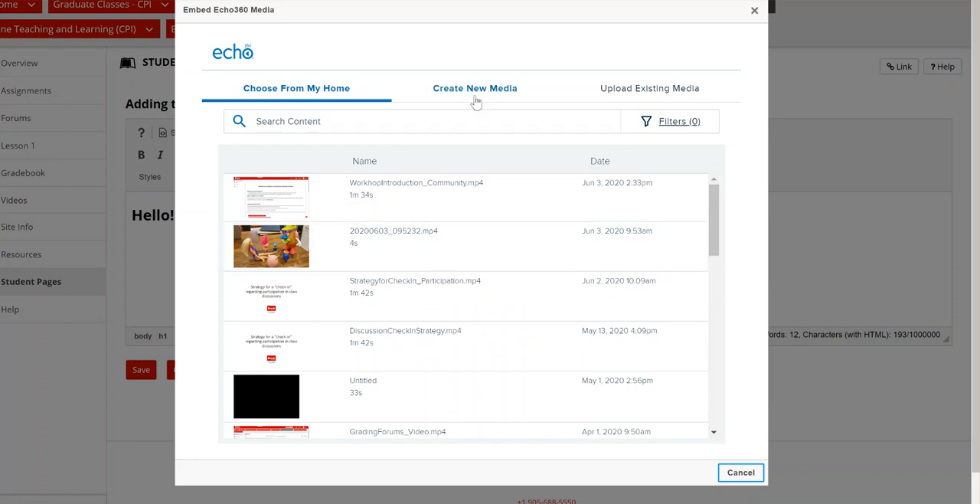
click(475, 89)
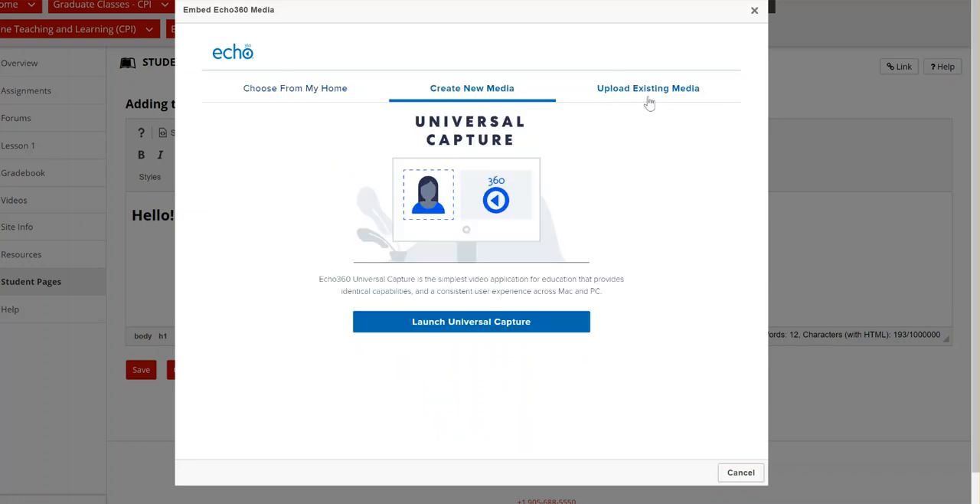
click(648, 88)
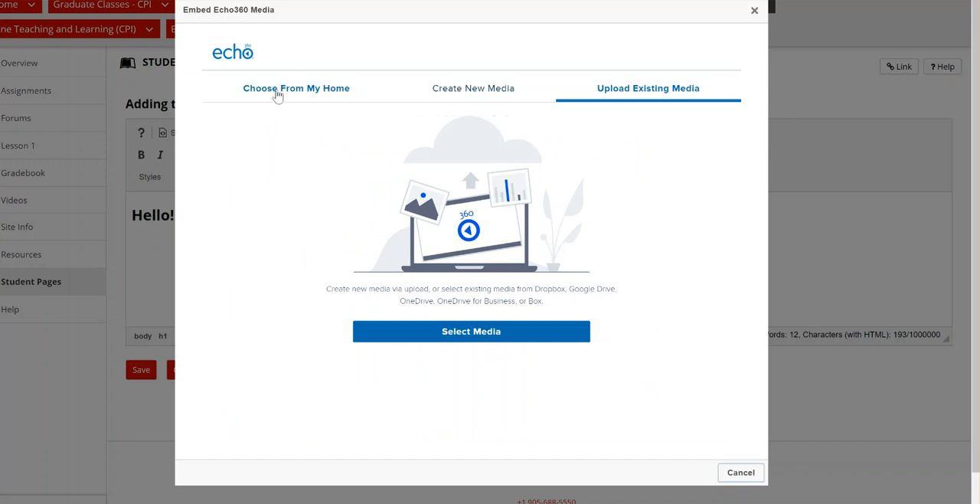
click(296, 88)
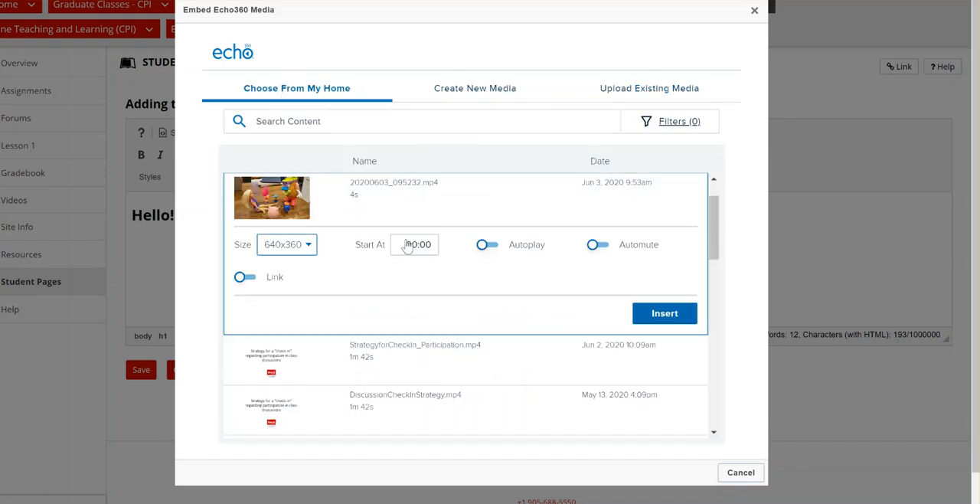
click(664, 312)
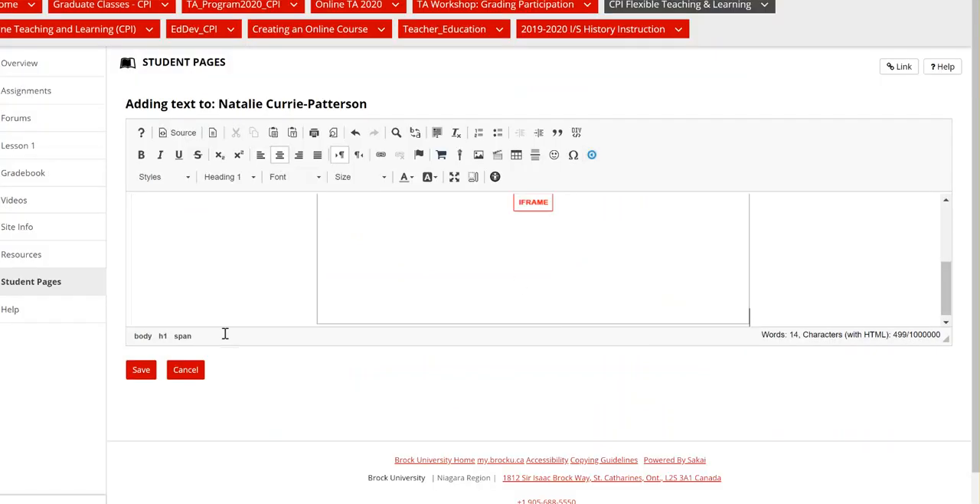
click(141, 369)
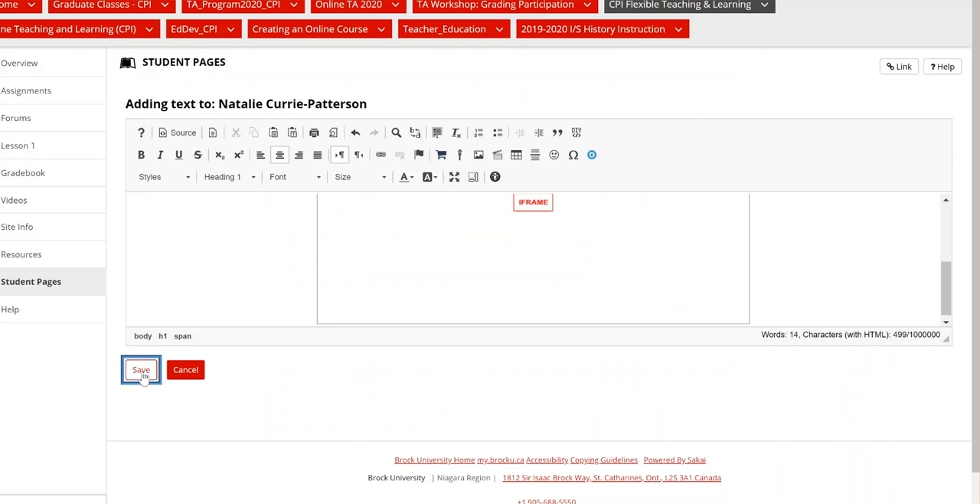
click(141, 370)
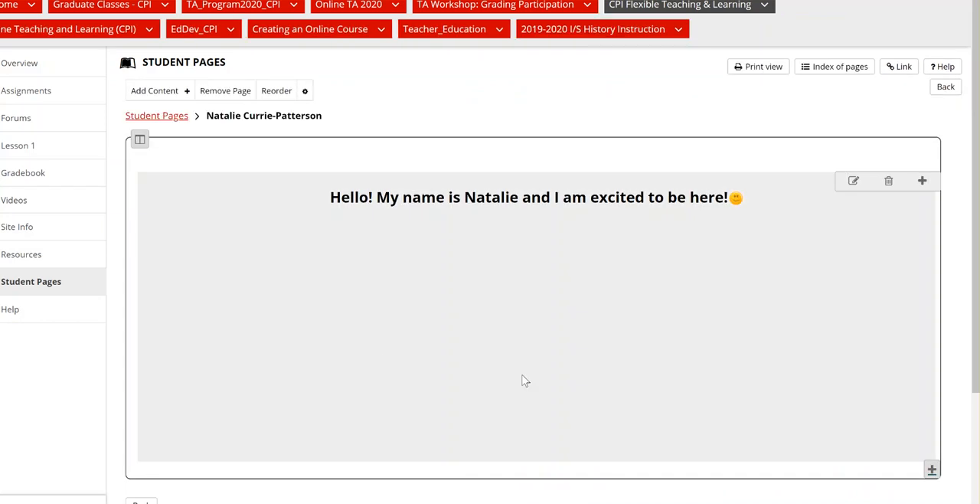
Show the Add Item to Bottom of Column choices below the embedded video
scroll(down, 3)
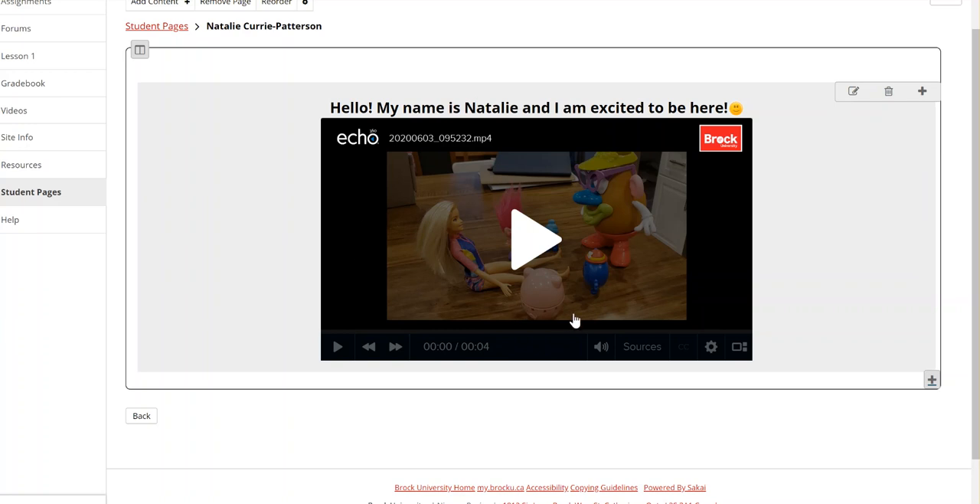
mouse_move(910, 389)
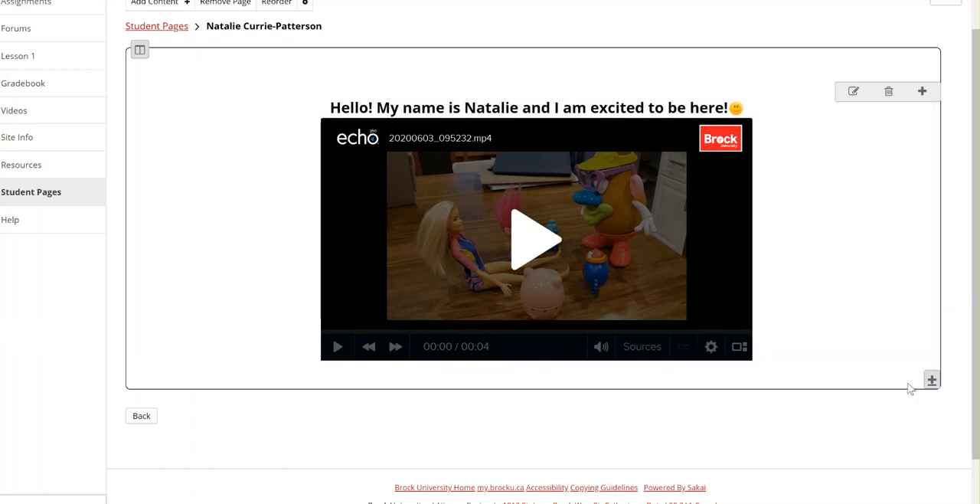
mouse_move(932, 380)
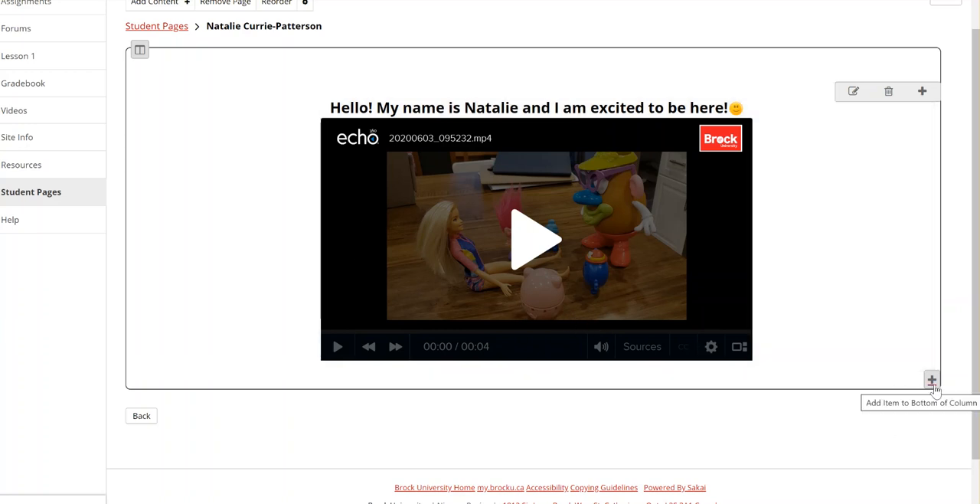
click(932, 381)
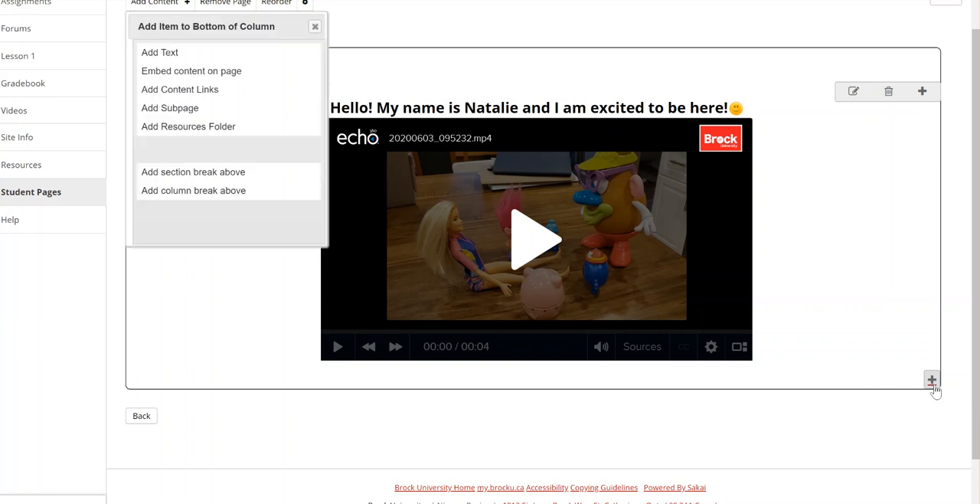
Upload and save the BrockForsythe_Online-exam-option-flowchart PNG as embedded page content
click(190, 71)
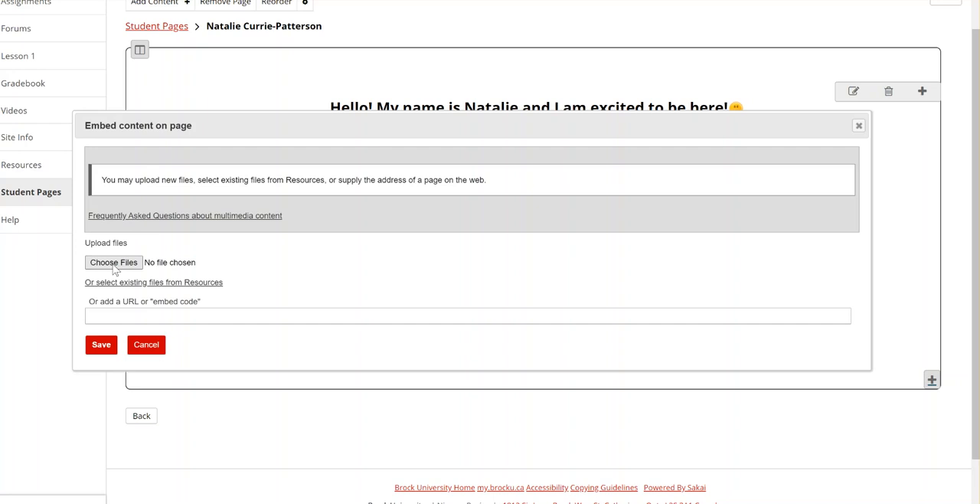
click(114, 262)
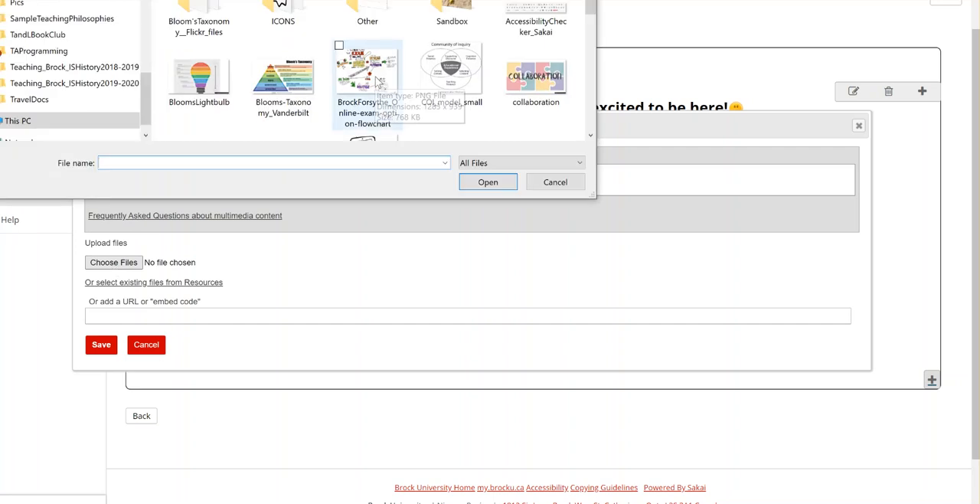
click(367, 69)
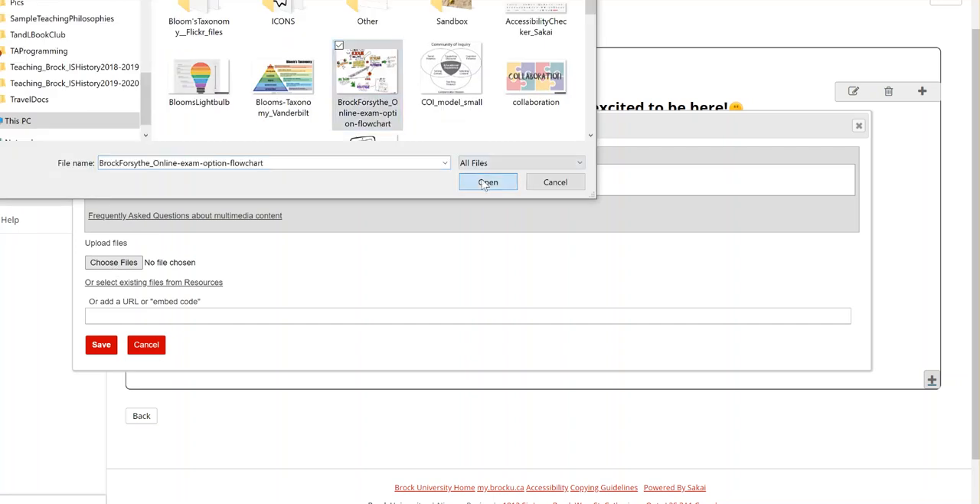
click(487, 182)
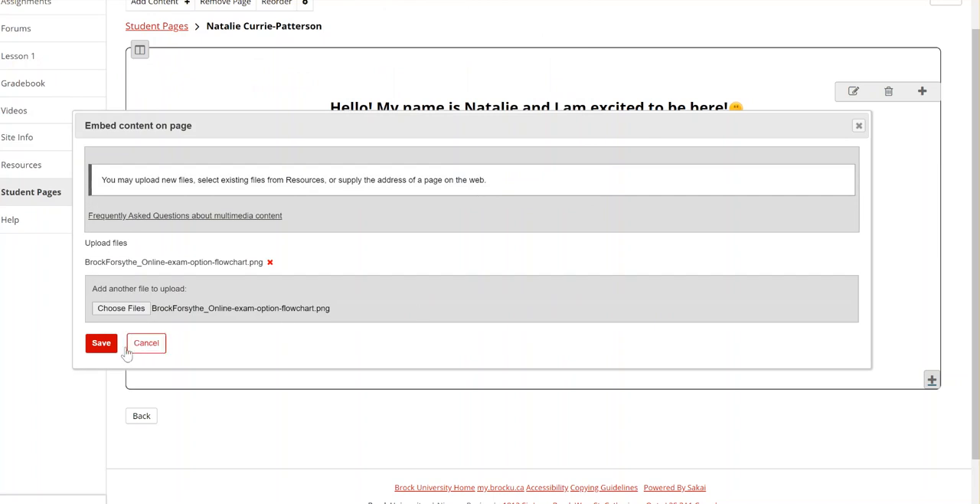
click(101, 342)
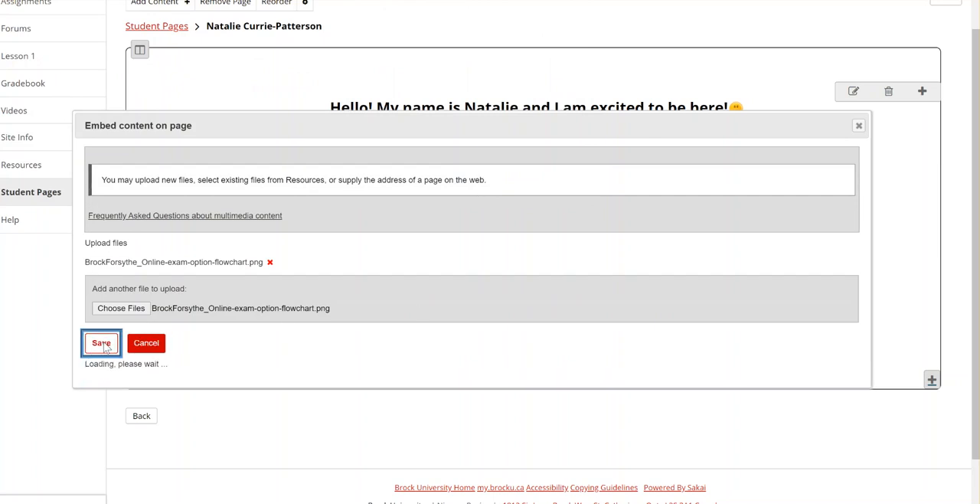
click(101, 342)
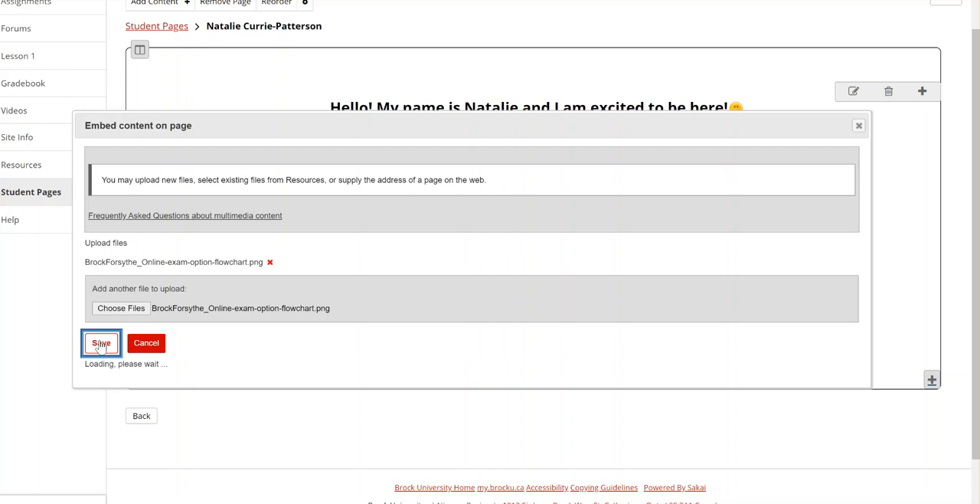
click(101, 342)
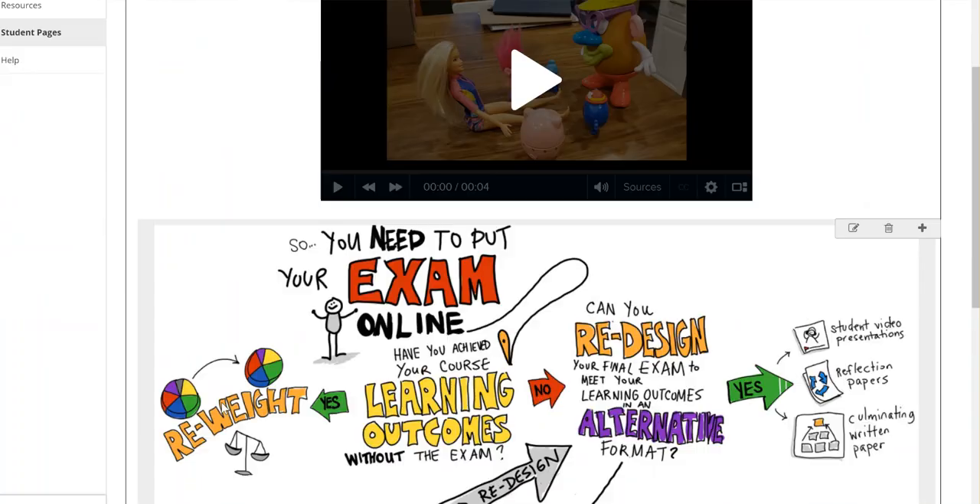
Scroll the page to reach the Add Item to Bottom of Column menu again
scroll(down, 3)
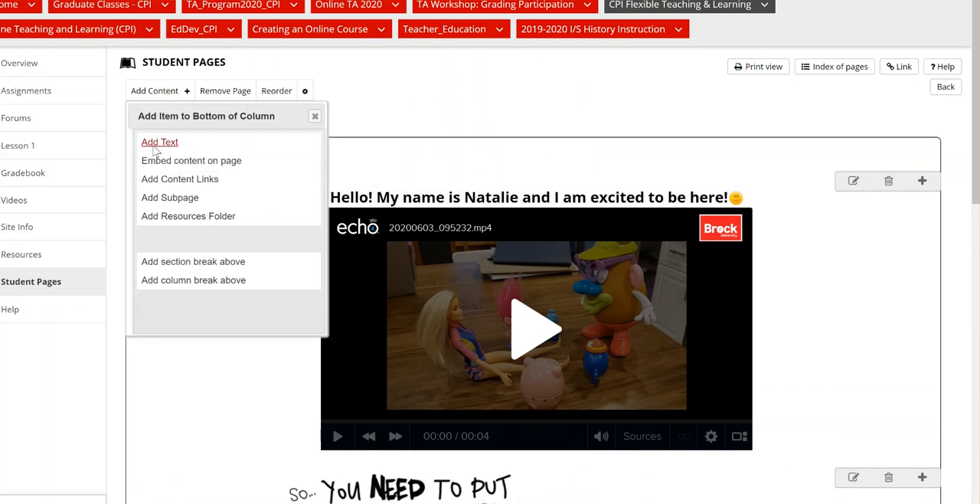
Record a four-second audio clip in a new text item and post it below the flowchart
click(160, 142)
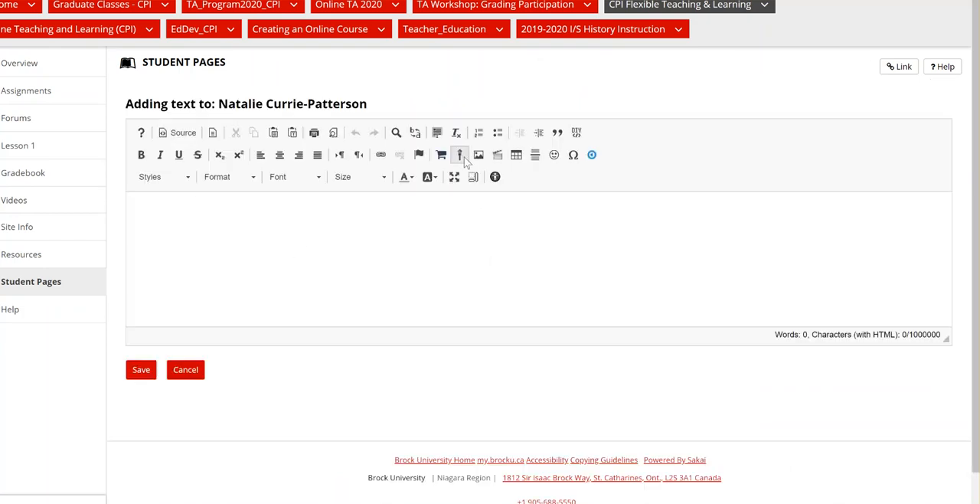
click(461, 155)
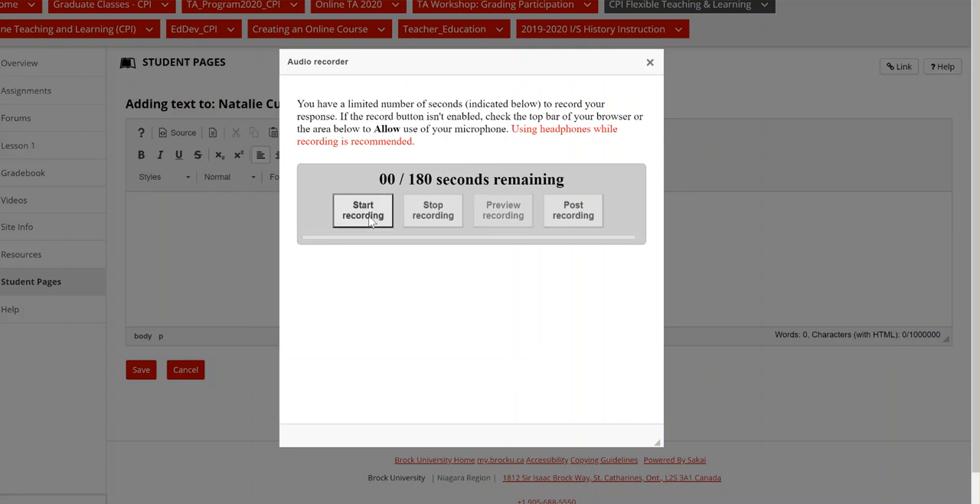
click(362, 210)
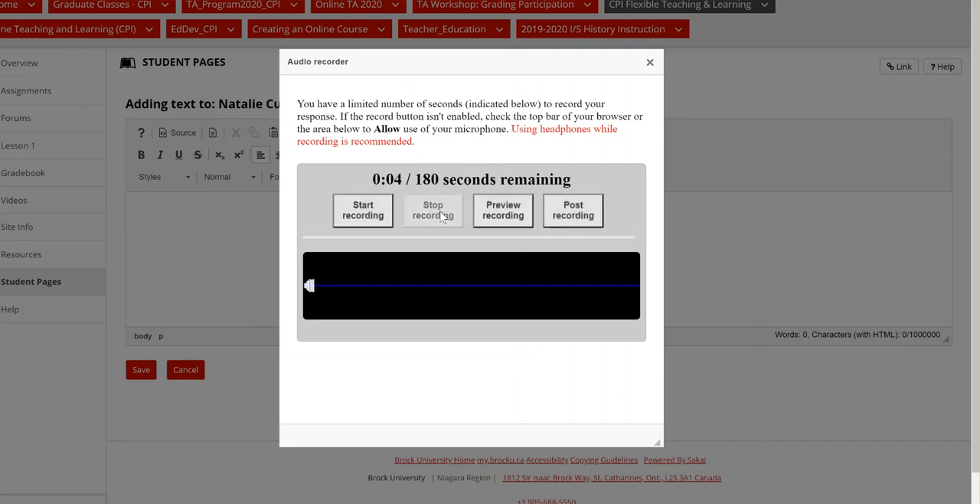
click(572, 210)
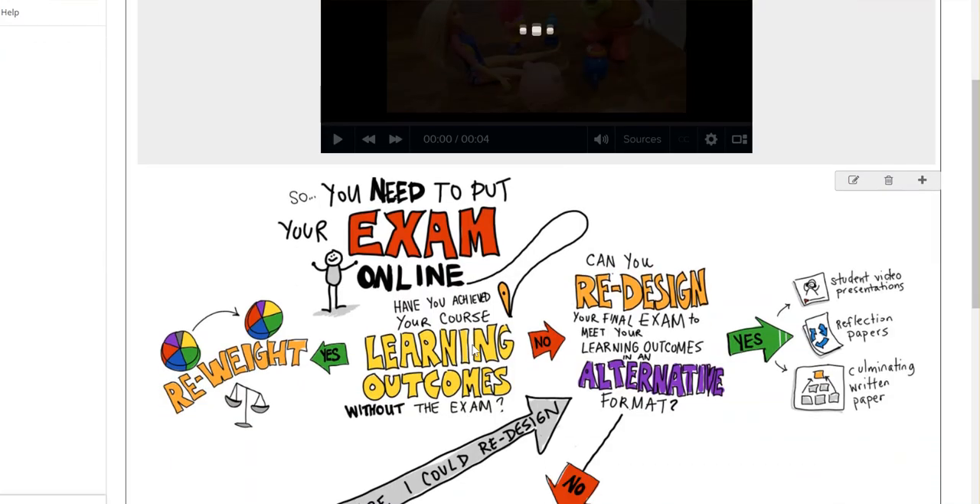
scroll(down, 3)
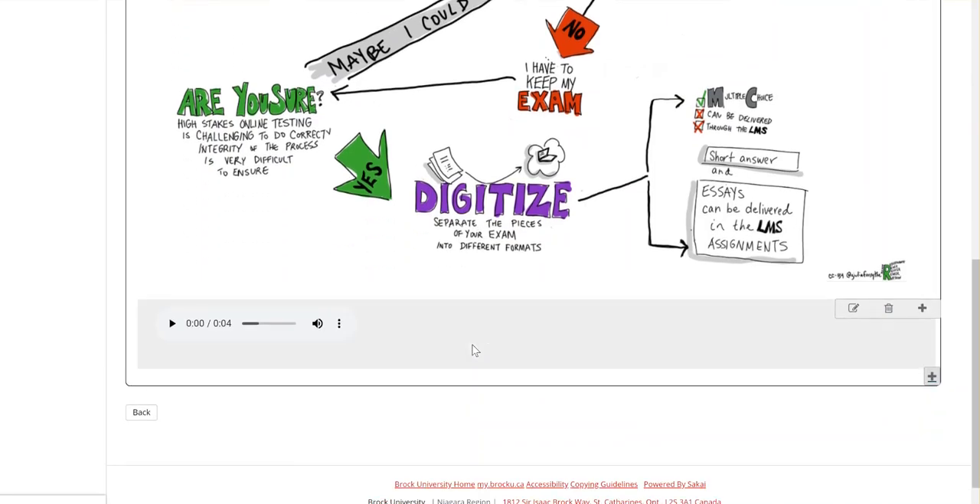